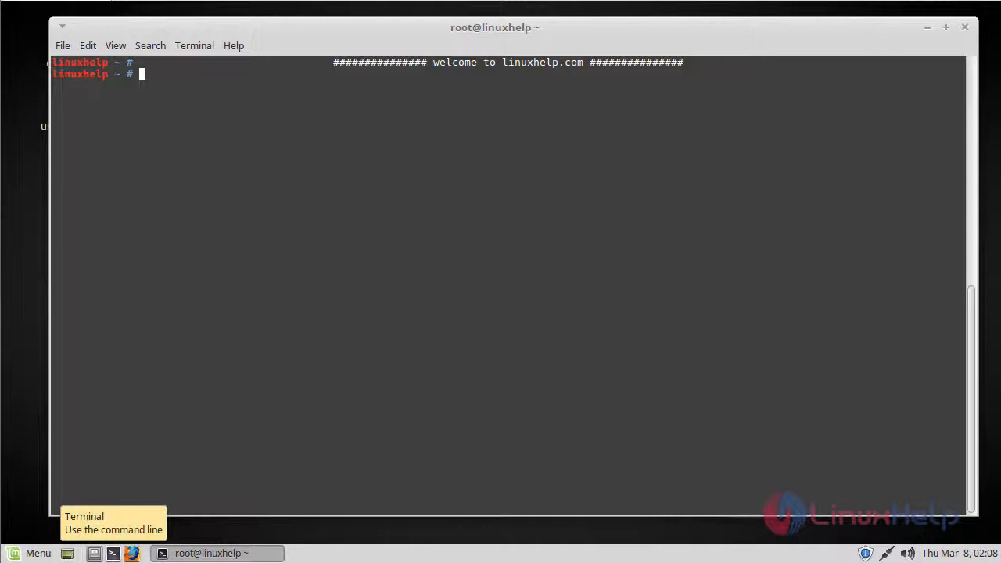
pyautogui.moveTo(370, 177)
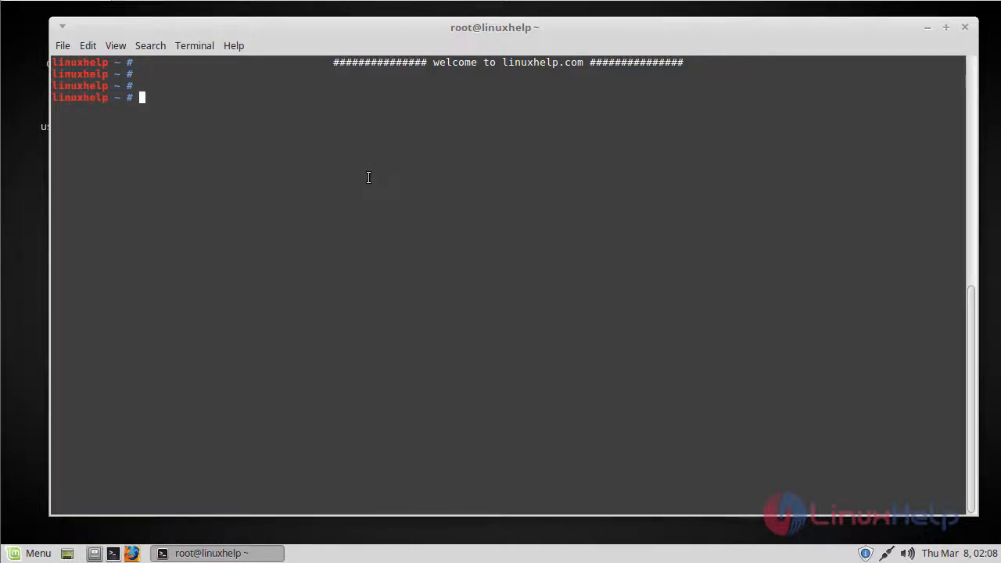
# - Download the utserver Ubuntu x64 archive with curl, saving it as utorrent-server.tar.gz
pyautogui.write('curl http://download.ap.bittorrent.com/track/beta/endpoint/utserver/os/linux-x64-ubuntu-13-04 -o utorrent-server.tar.gz')
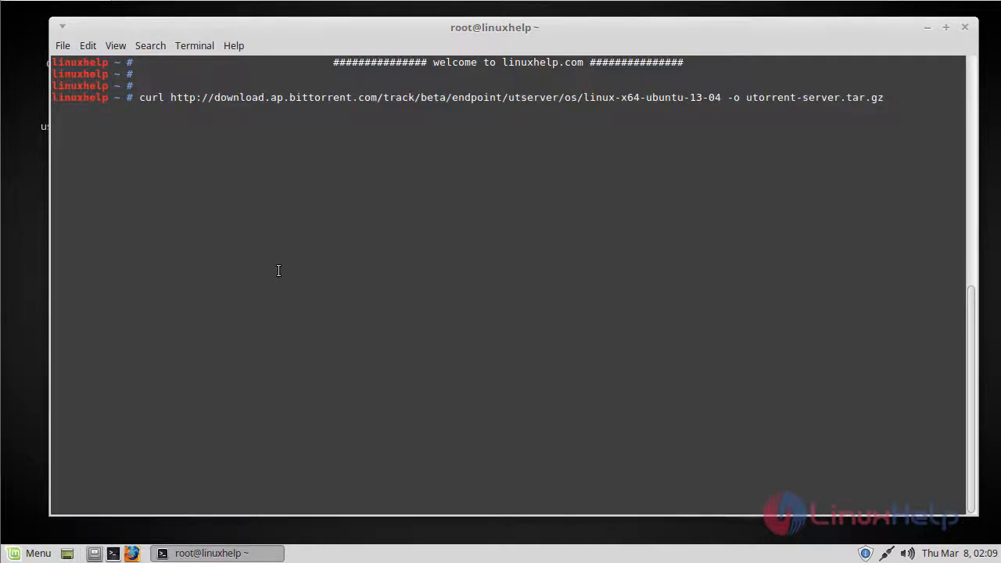
pyautogui.press('Return')
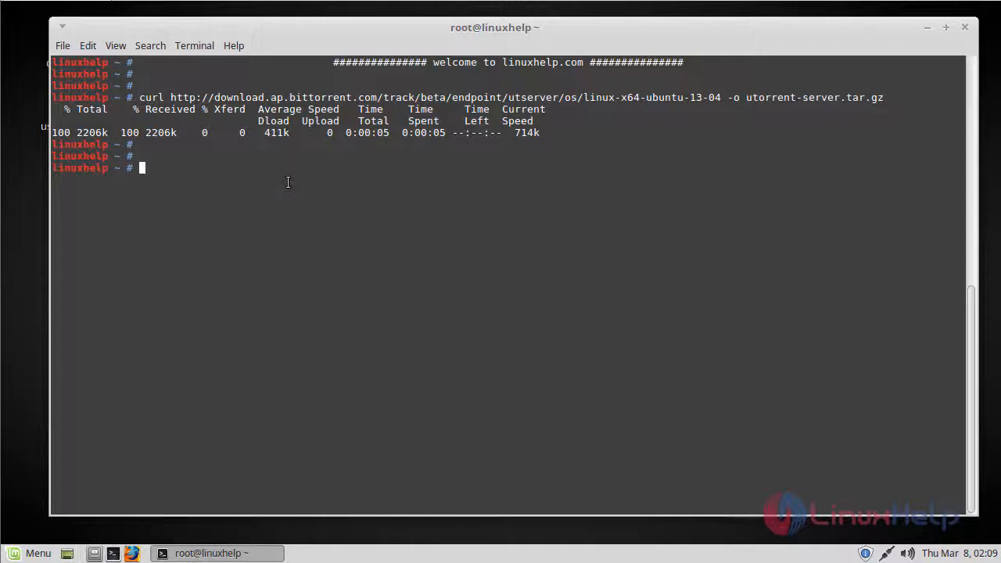
# - Extract utorrent-server.tar.gz into /opt with tar -zxvf, creating utorrent-server-alpha-v3_3
pyautogui.write('tar -zxvf utorrent-server.tar.gz -C /opt/')
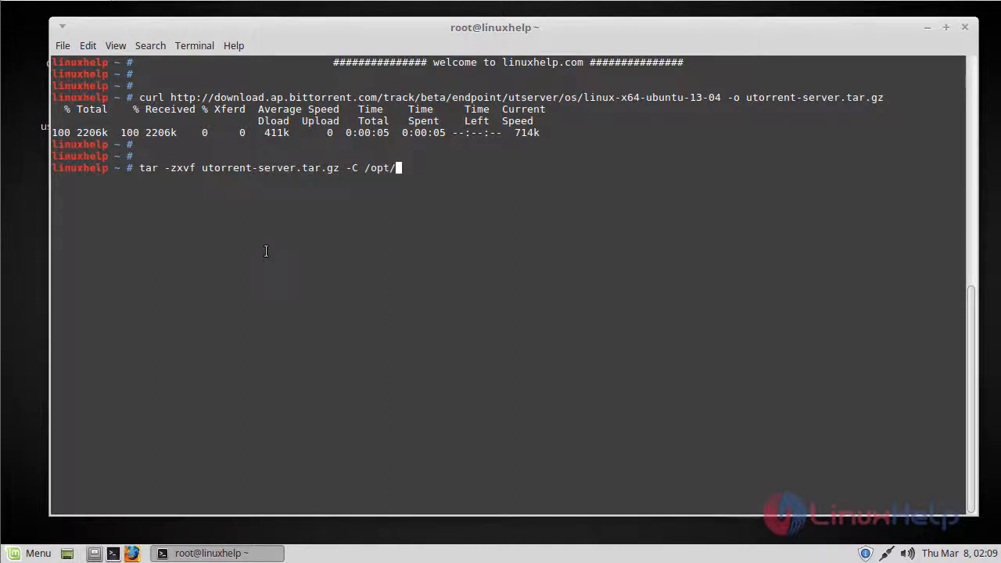
pyautogui.press('Return')
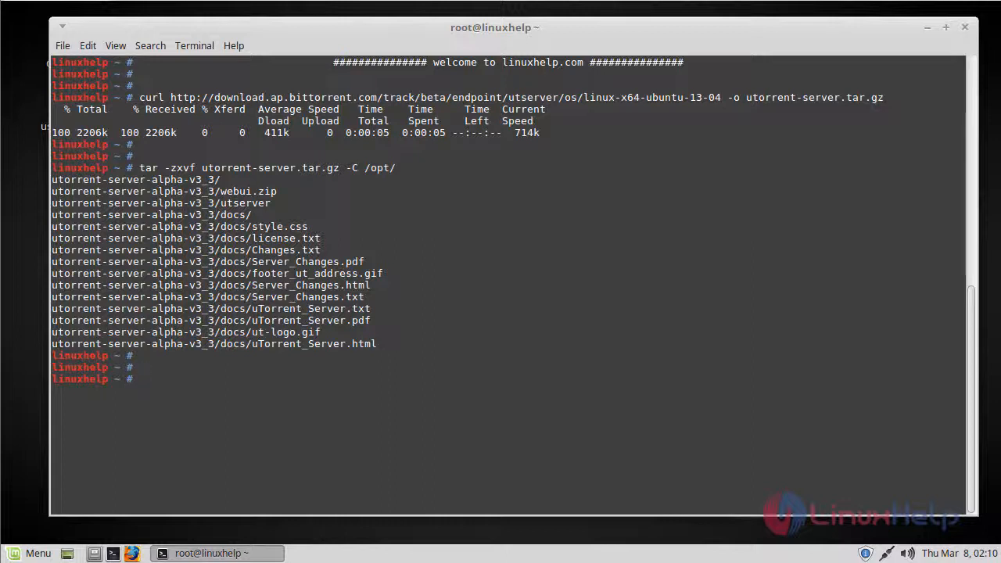
# - Give /opt/utorrent-server-alpha-v3_3/ full 777 permissions with chmod
pyautogui.write('chmod 777 /opt/utorrent-server-alpha-v3_3/')
pyautogui.write('utserver -settingspath /opt/utorrent-server-alpha-v3_3/')
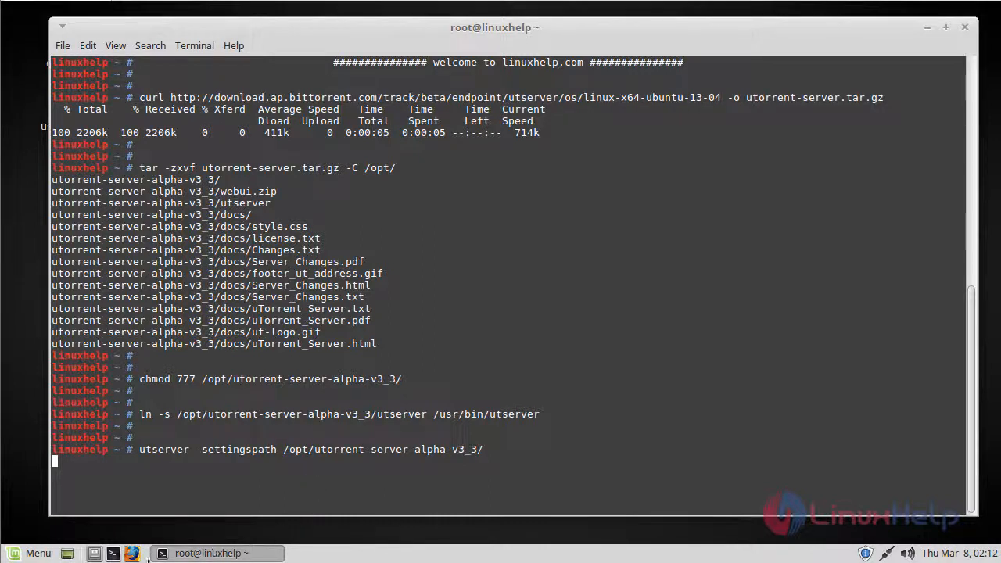
# - Launch Firefox from the panel and start a fresh empty tab
pyautogui.click(132, 554)
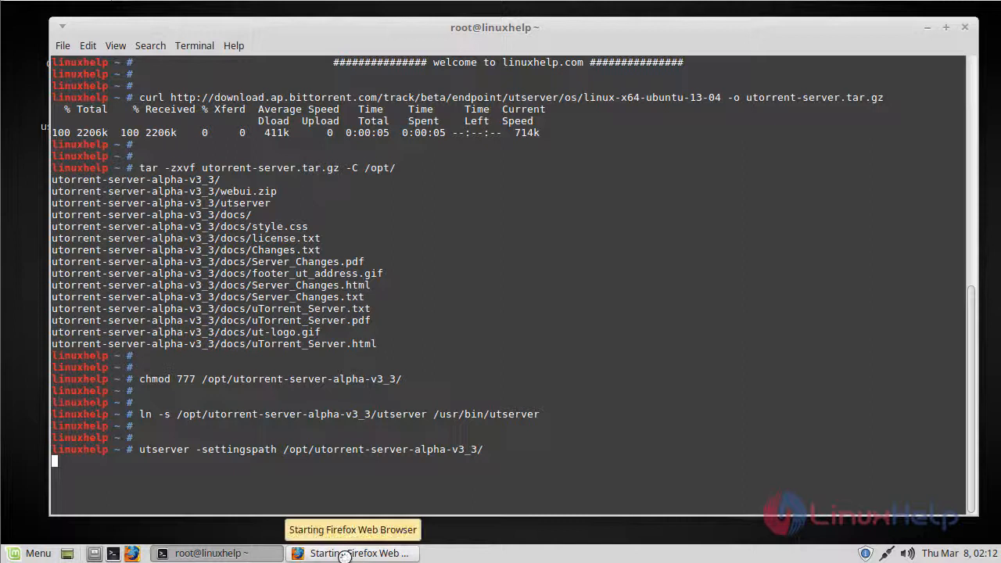
pyautogui.click(354, 554)
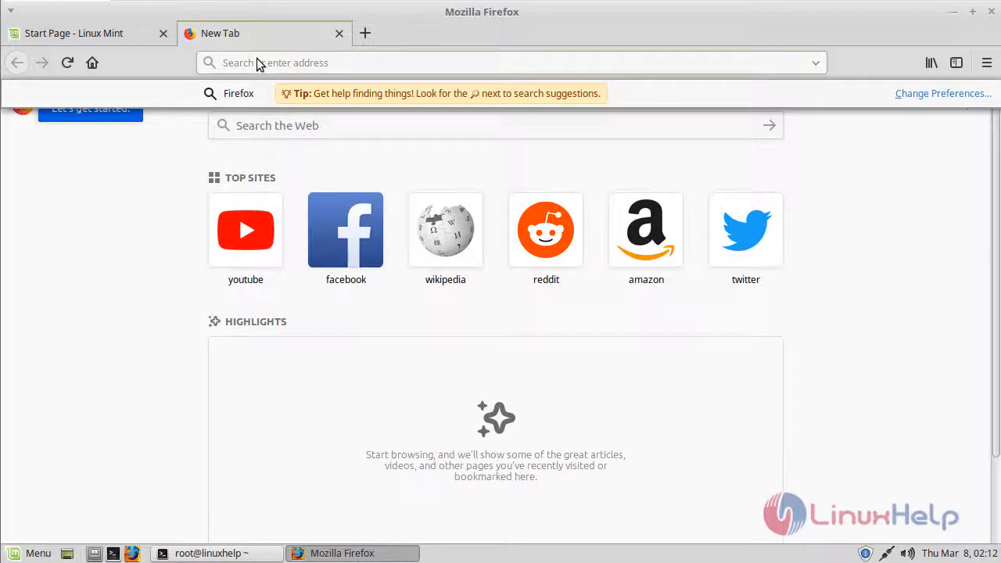
pyautogui.write('http://')
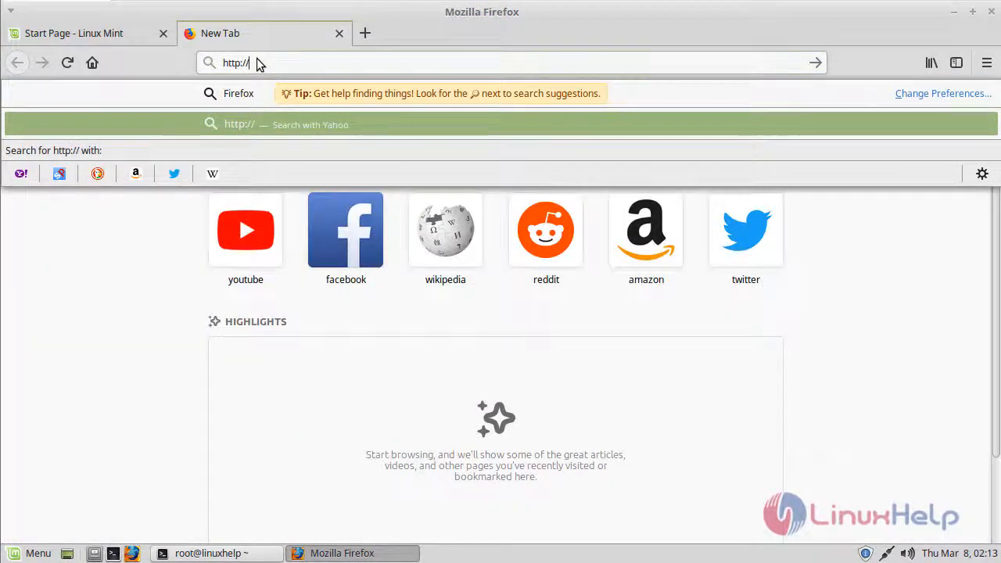
pyautogui.write('192.168.7.234')
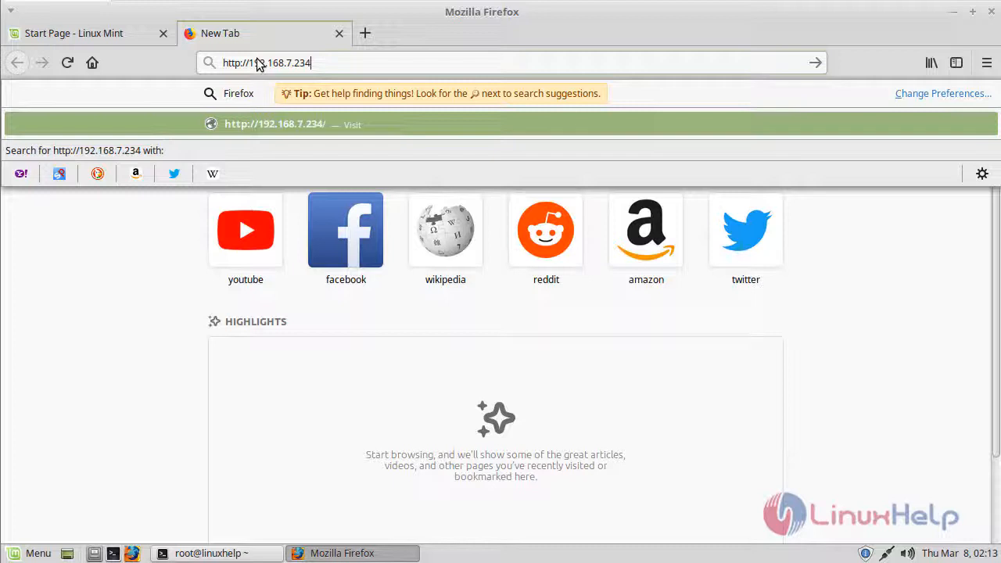
pyautogui.write(':8080')
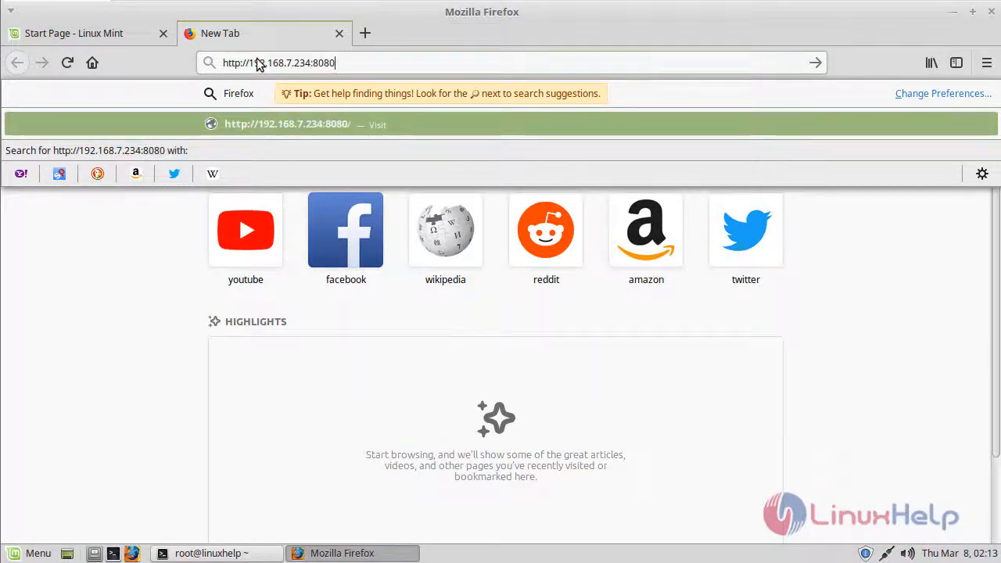
pyautogui.write('/')
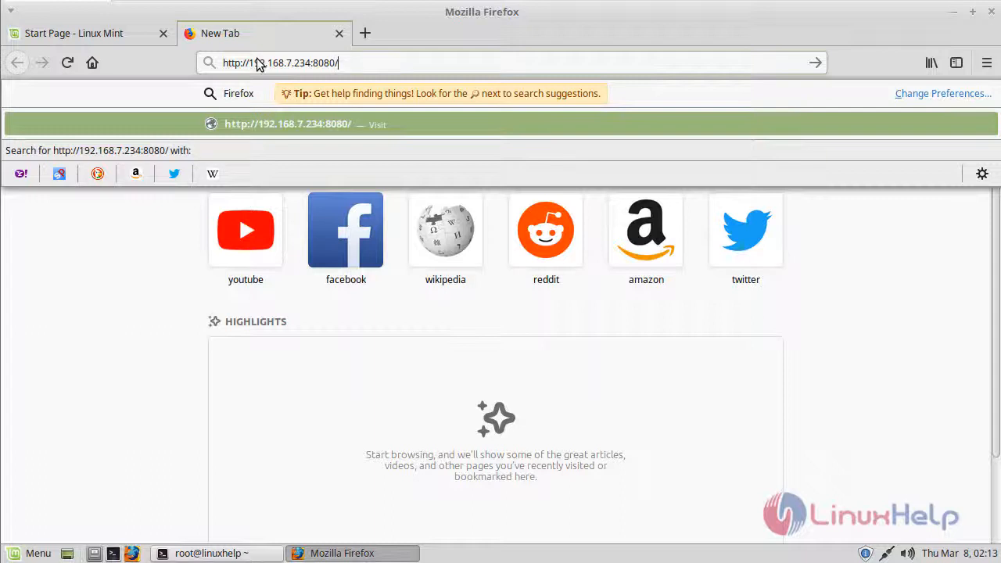
pyautogui.write('gui')
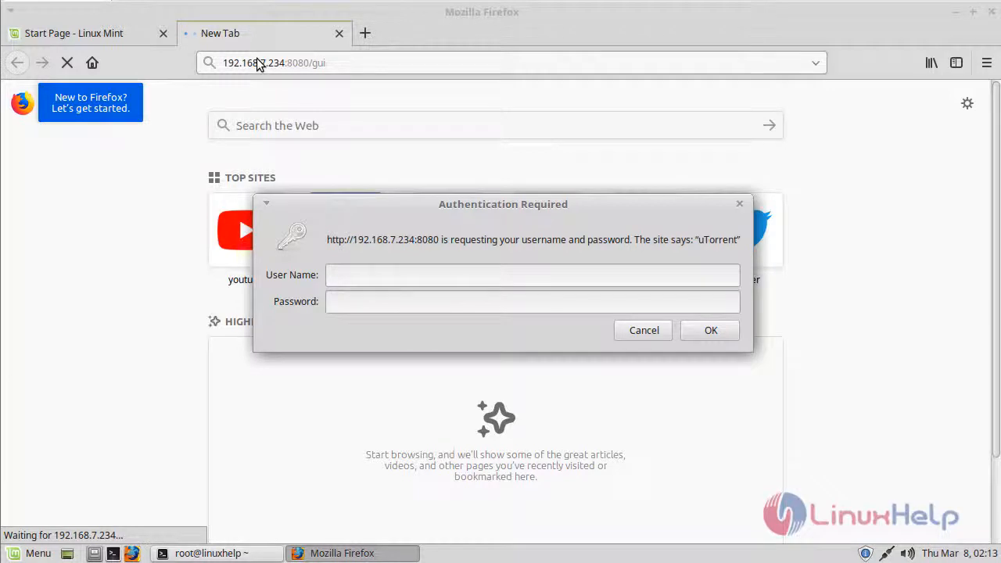
# - Log in to the uTorrent web interface as admin with a blank password
pyautogui.write('admin')
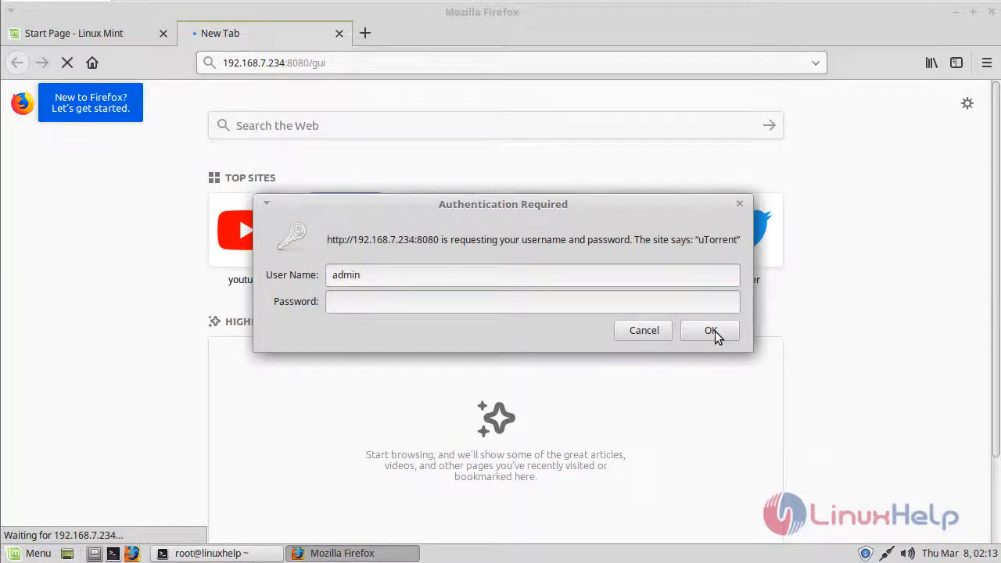
pyautogui.click(710, 331)
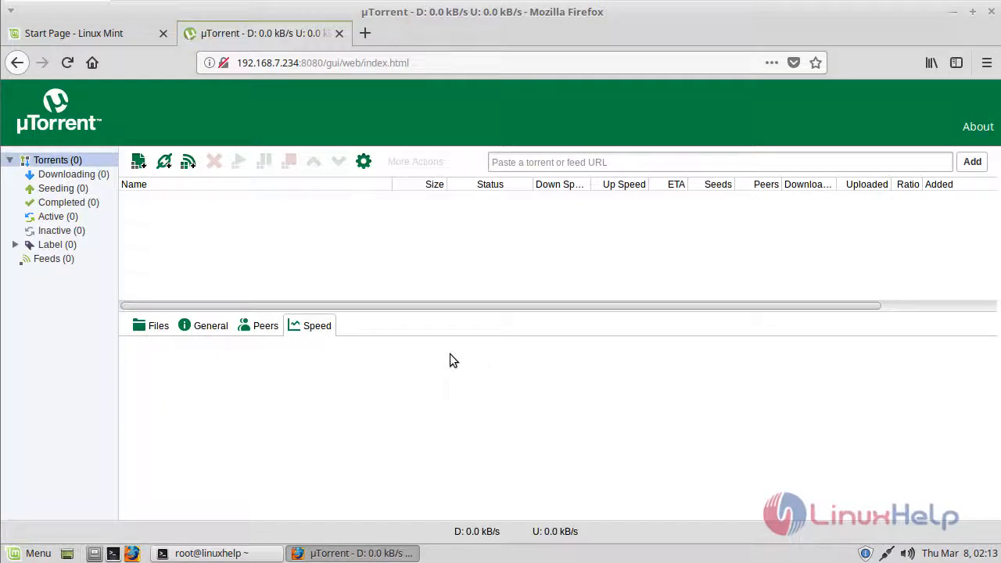
pyautogui.moveTo(263, 352)
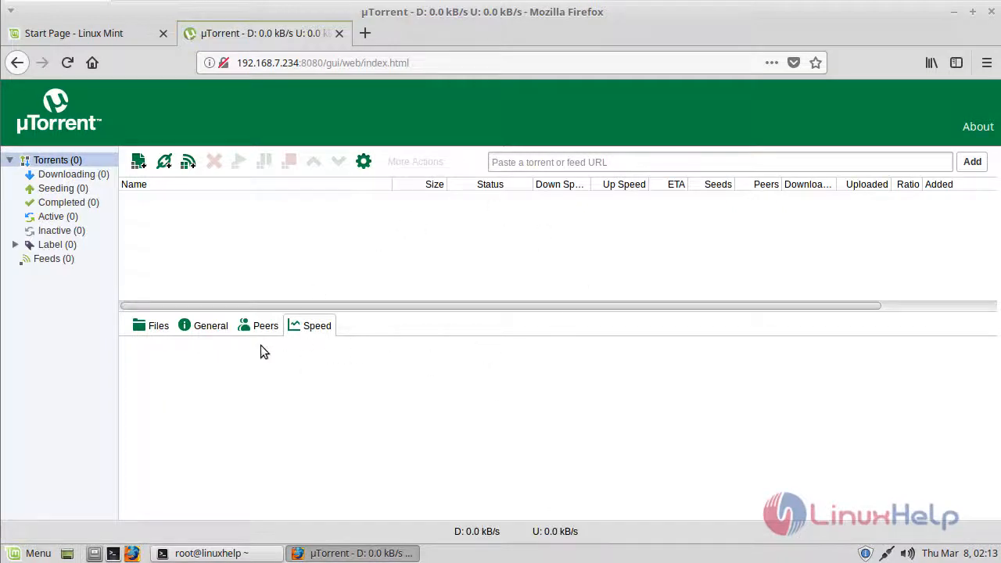
pyautogui.moveTo(732, 382)
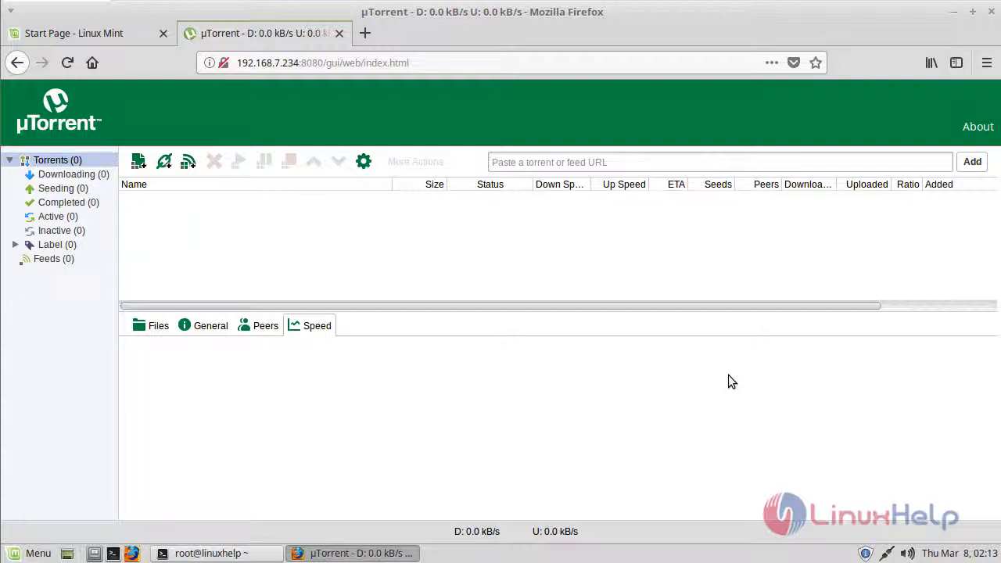
pyautogui.moveTo(635, 375)
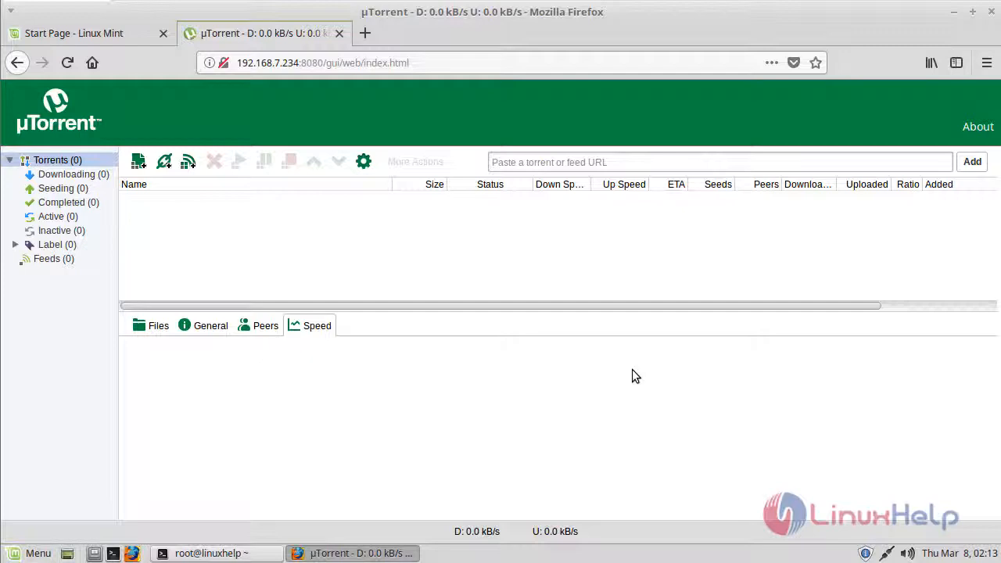
pyautogui.moveTo(614, 337)
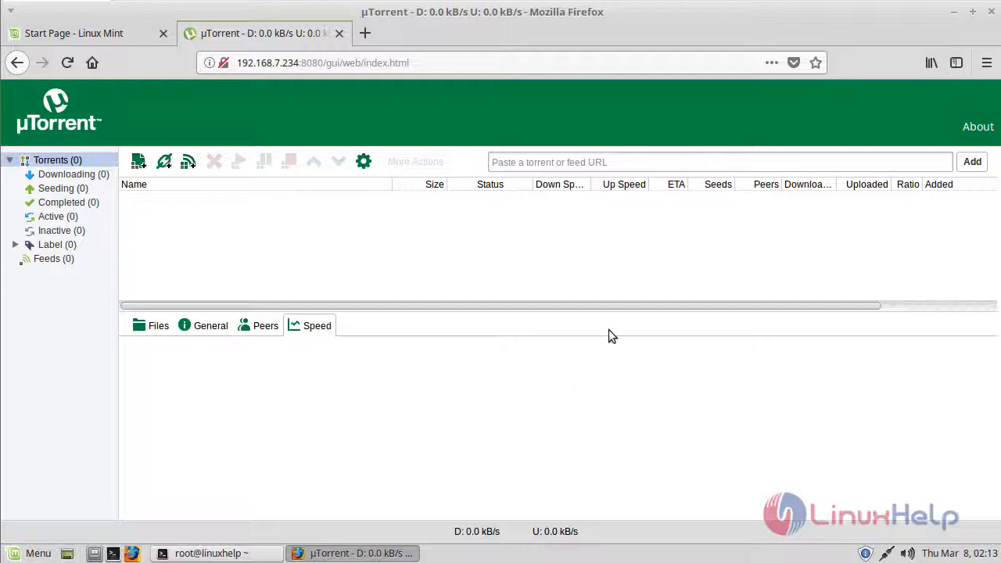